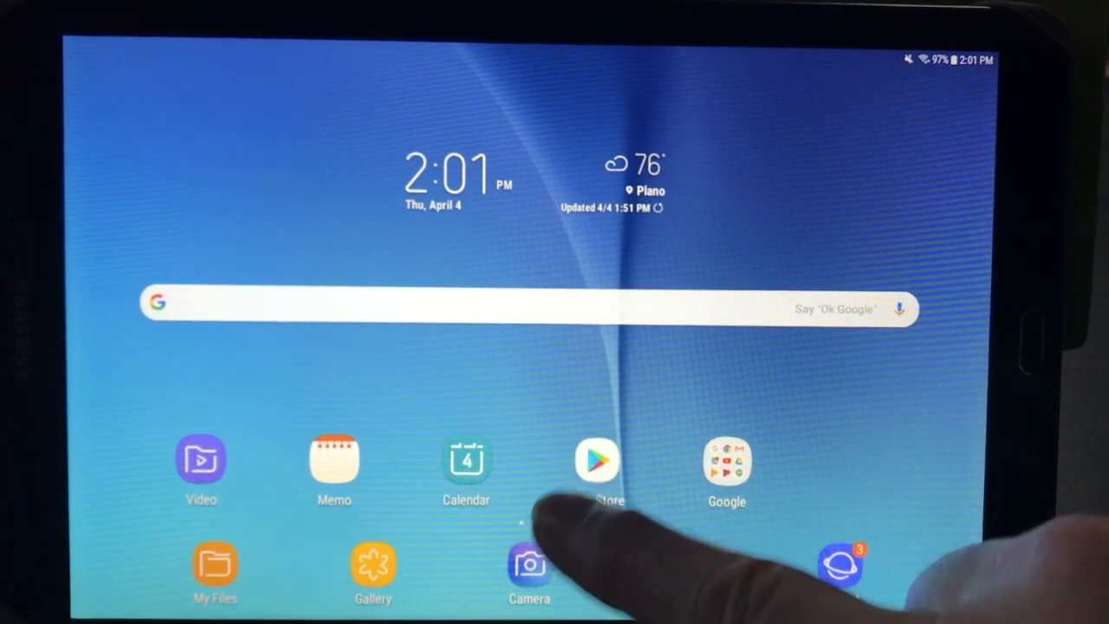
Step: Launch CH Control (Beta) from its CH Precision listing in the Google Play Store
left_click(596, 461)
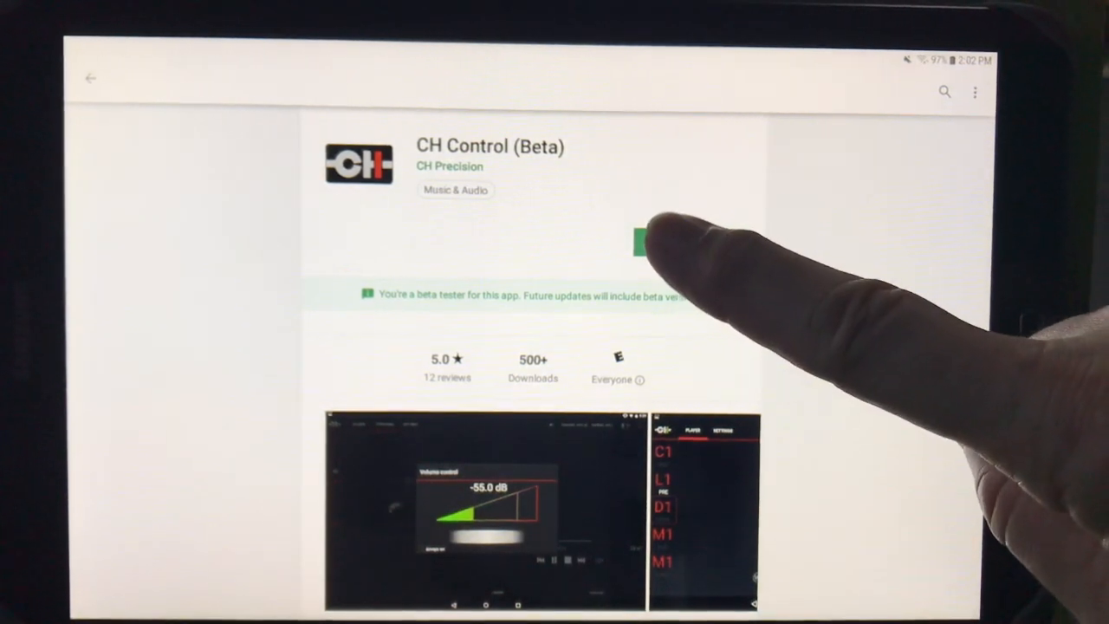
left_click(637, 244)
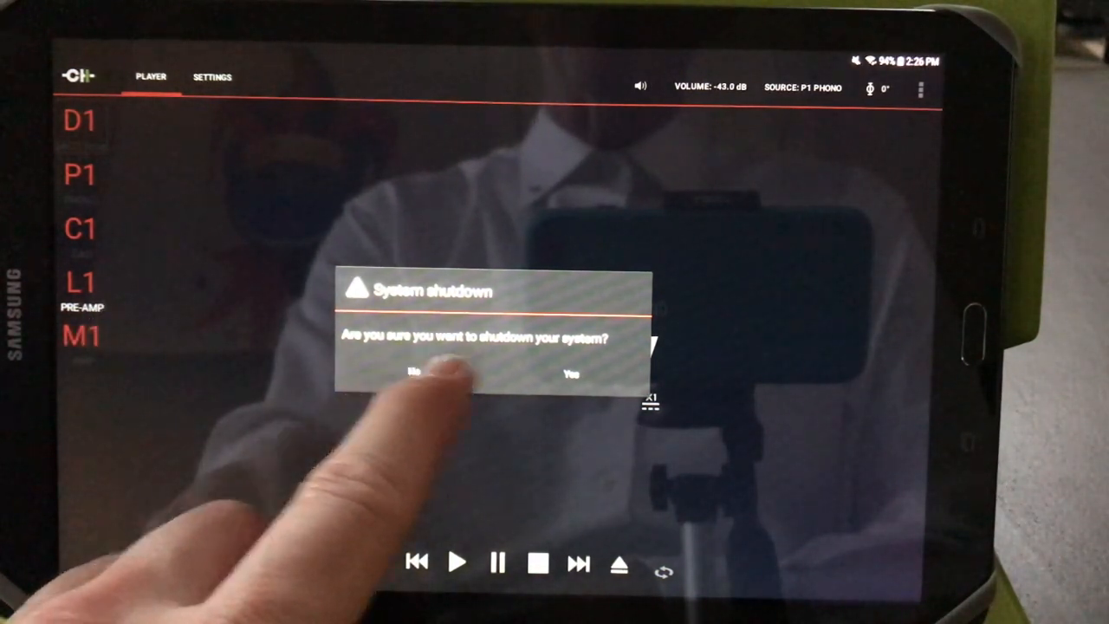
Step: Answer No to the System shutdown prompt so the D1 SACD drive view remains
left_click(414, 375)
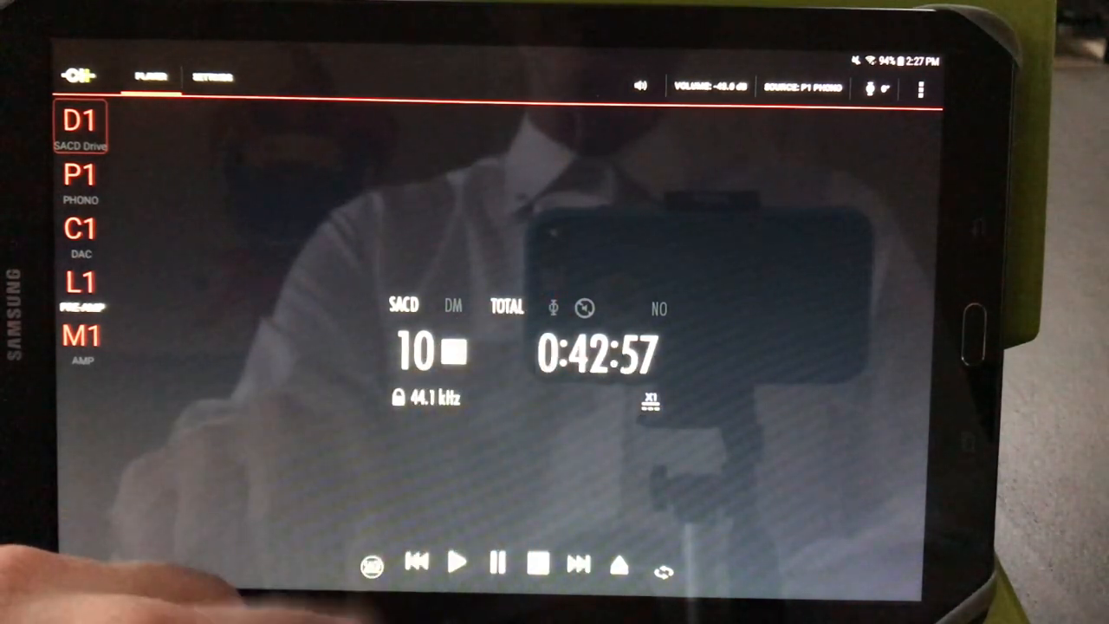
left_click(371, 564)
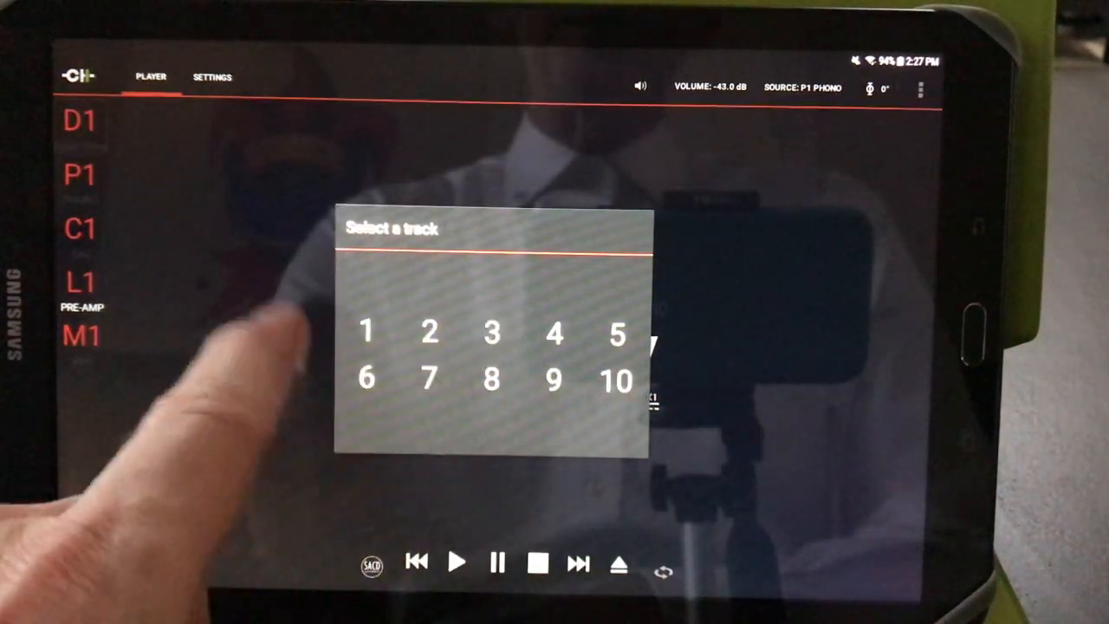
left_click(615, 379)
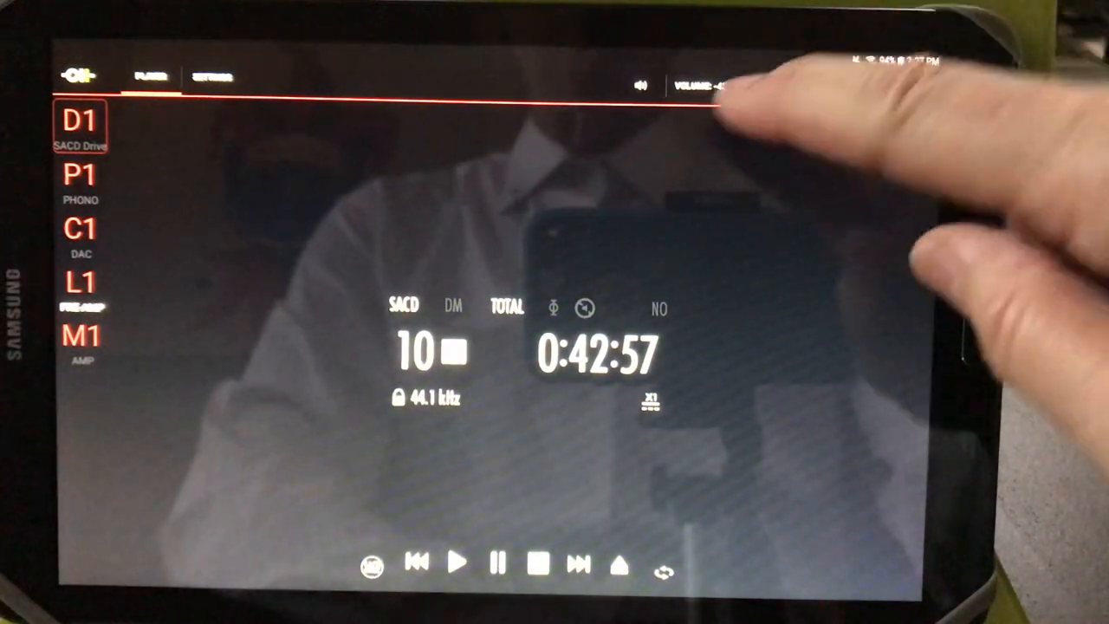
Step: Switch from the top-bar Volume/Source readout to the C1 DAC status and its input selector
left_click(702, 87)
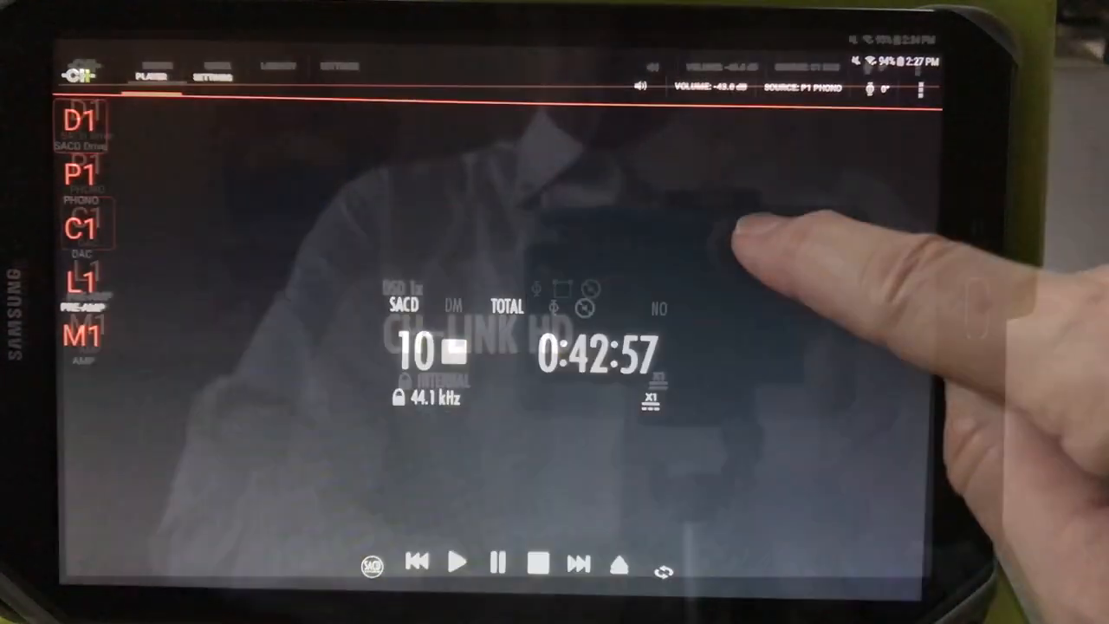
left_click(83, 222)
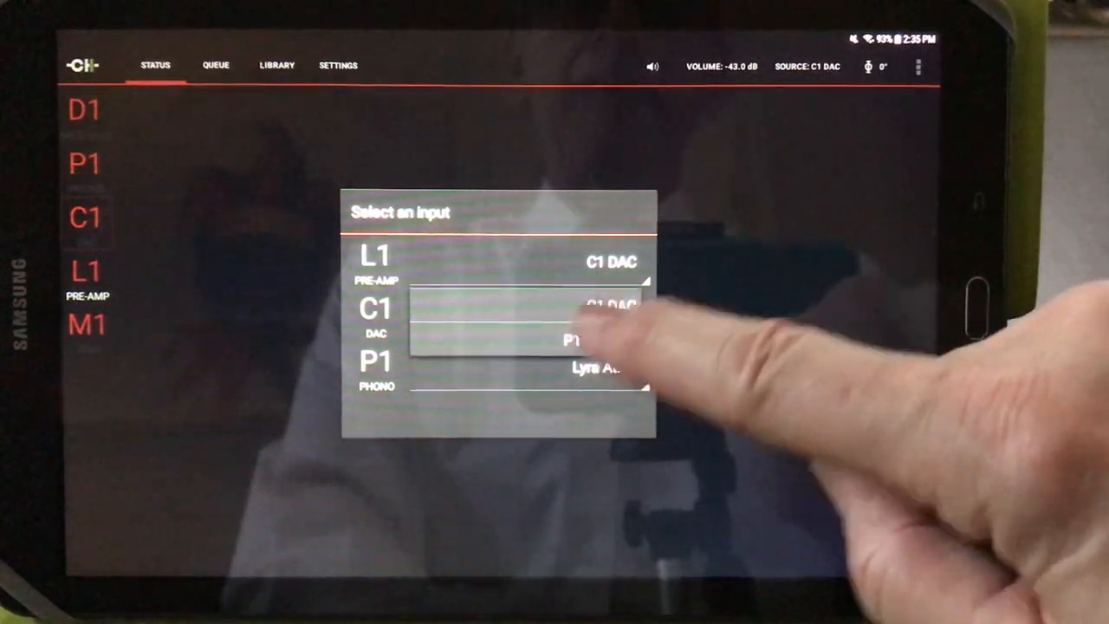
Step: Choose CH-Link HD as the C1 DAC input in the Select an input dialog
left_click(589, 312)
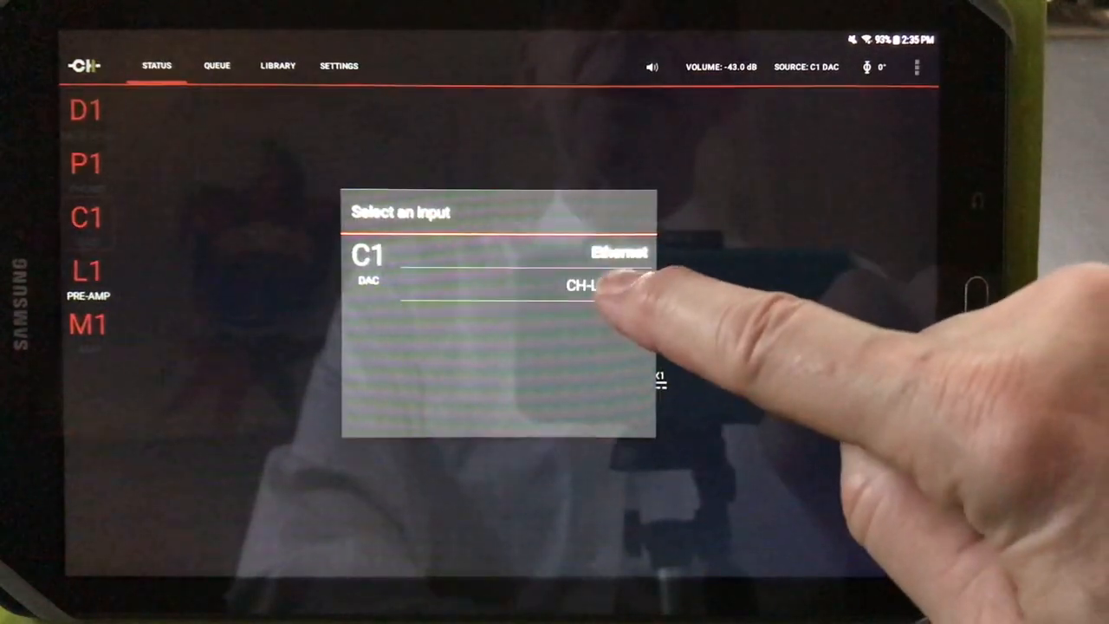
left_click(589, 286)
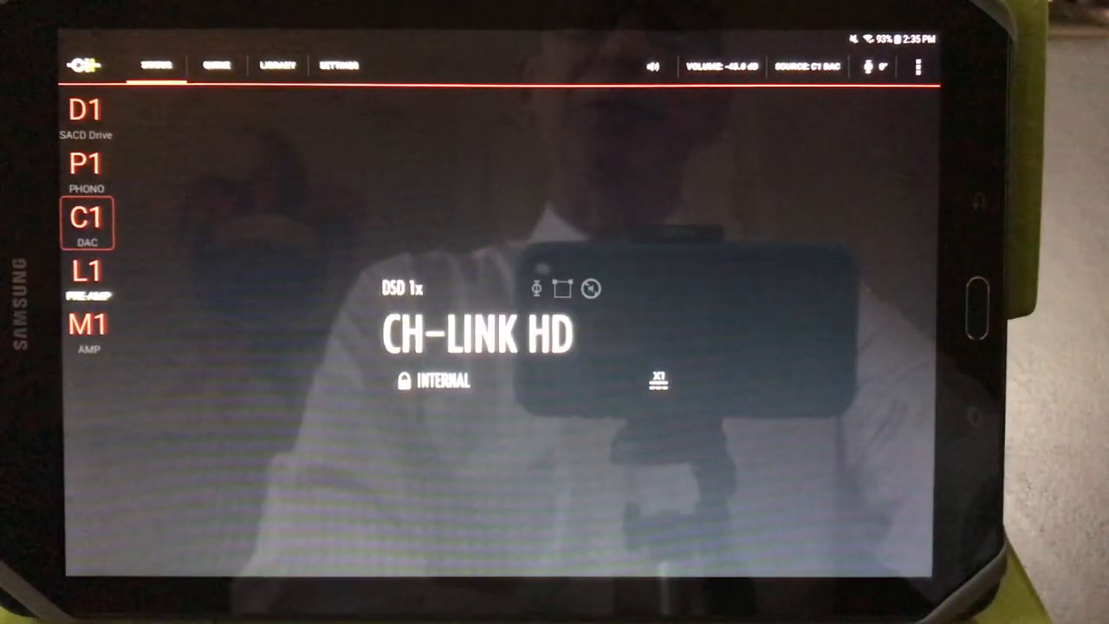